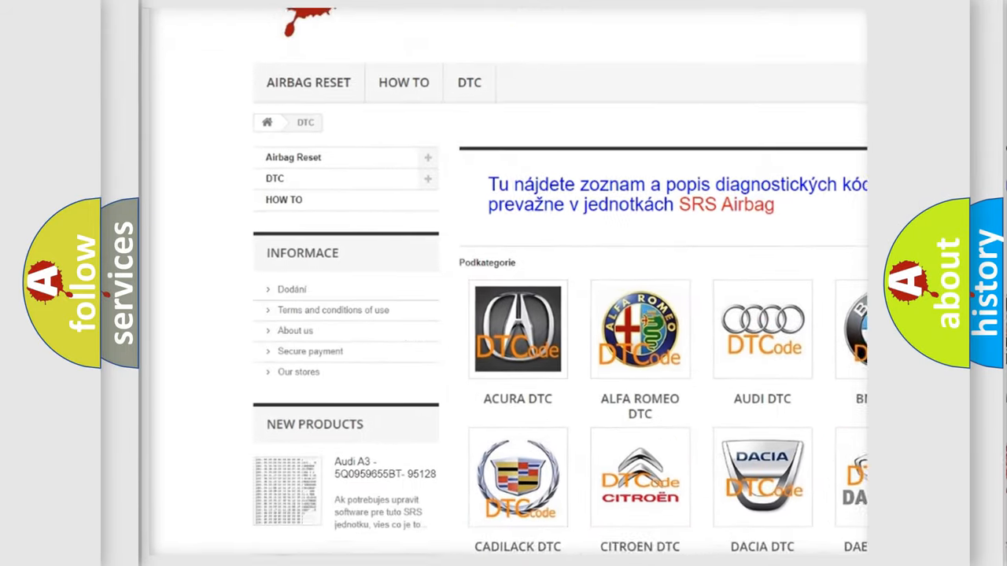
scroll(down, 3)
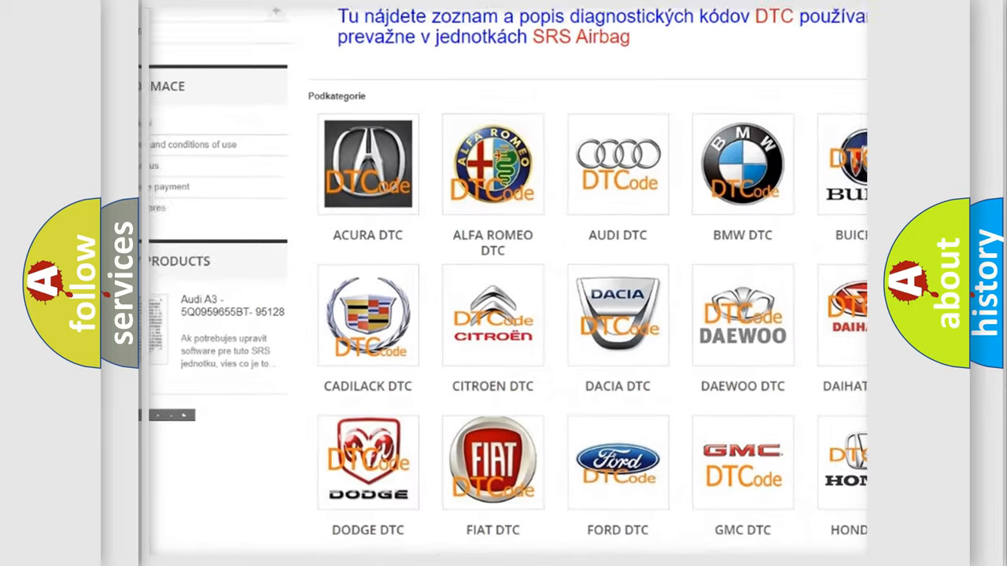
scroll(down, 3)
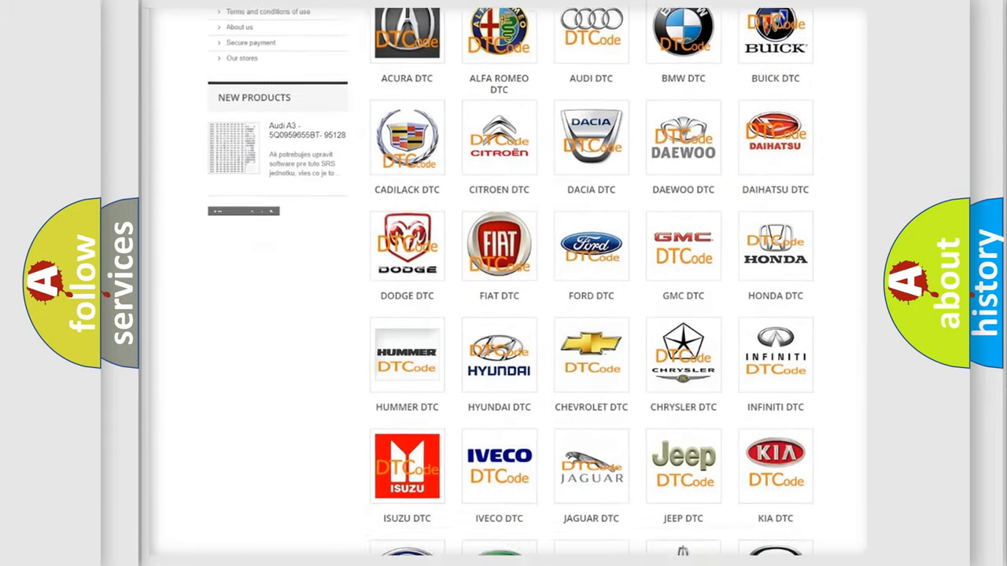
scroll(down, 3)
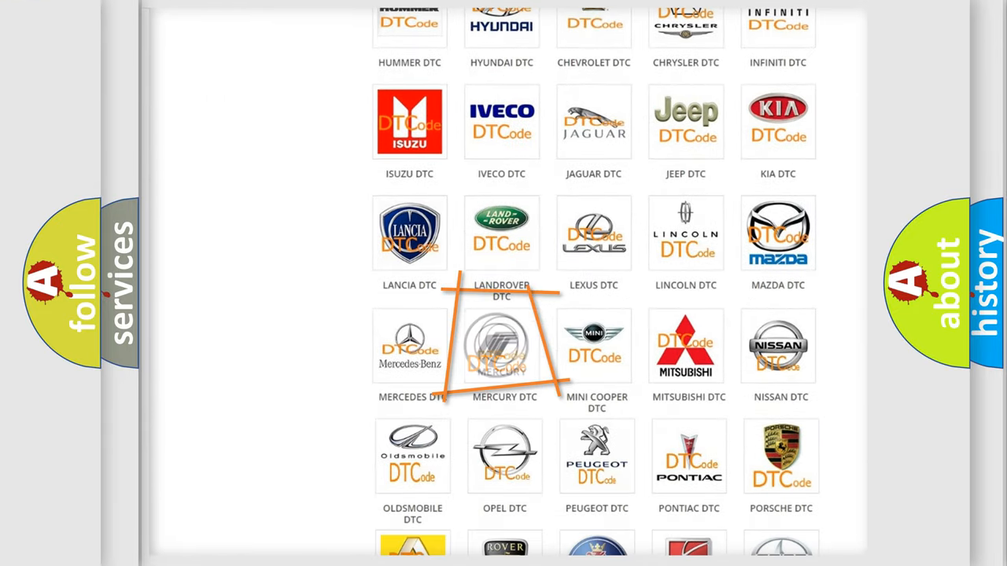